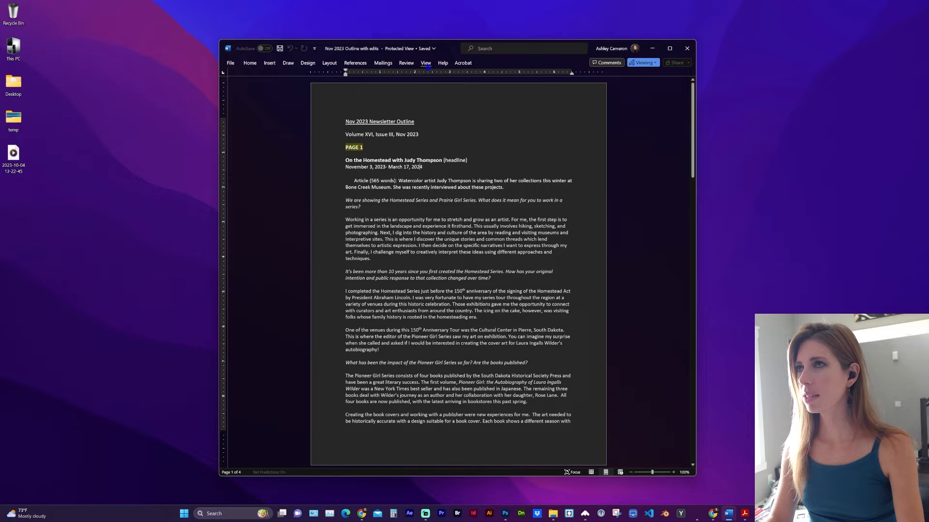
Switch the View tab's Dark Mode setting so the newsletter outline shows on a white page.
click(426, 63)
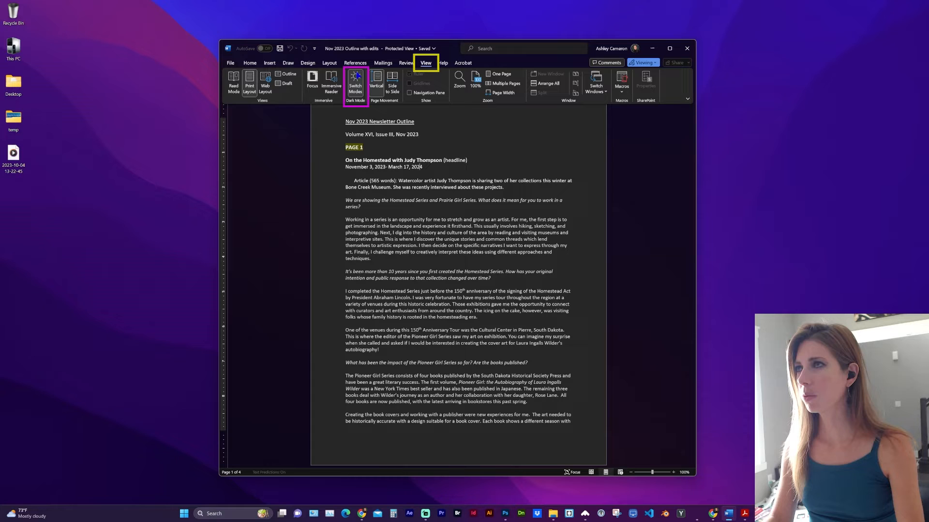
mouse_move(355, 83)
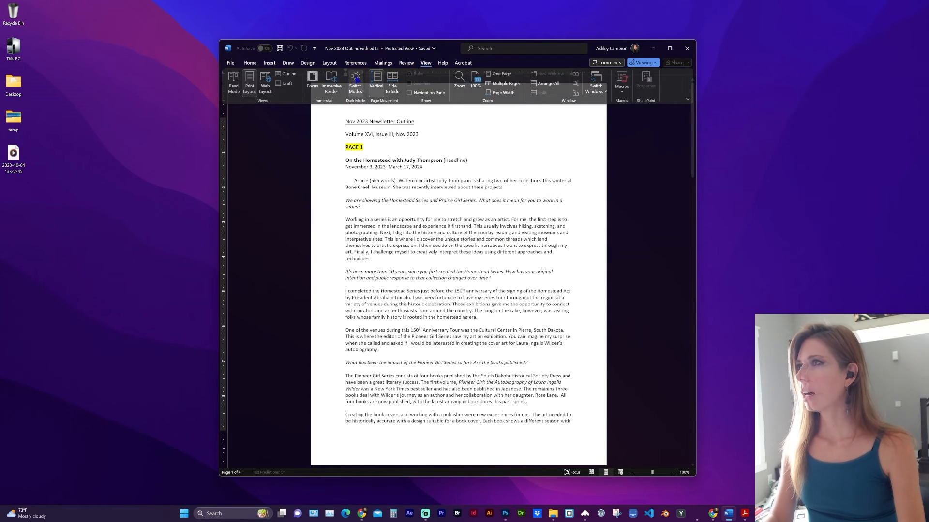
click(230, 63)
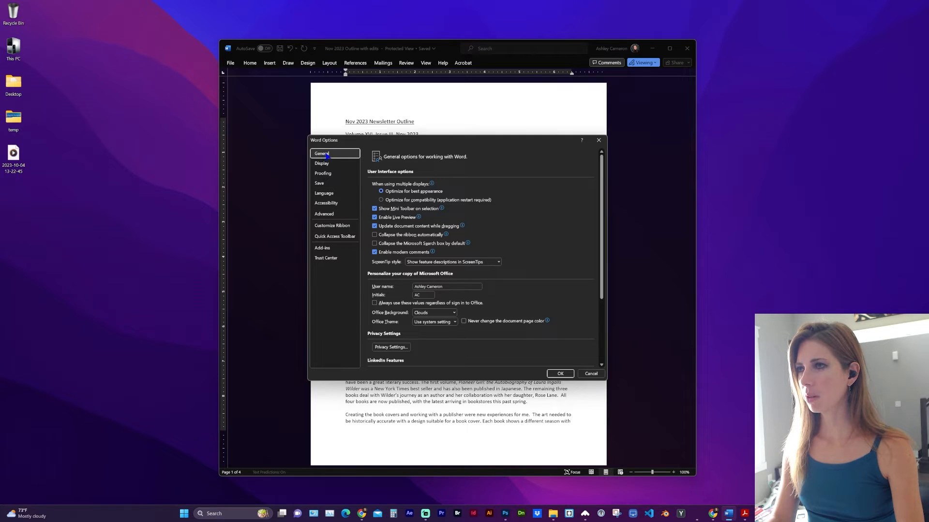
mouse_move(335, 293)
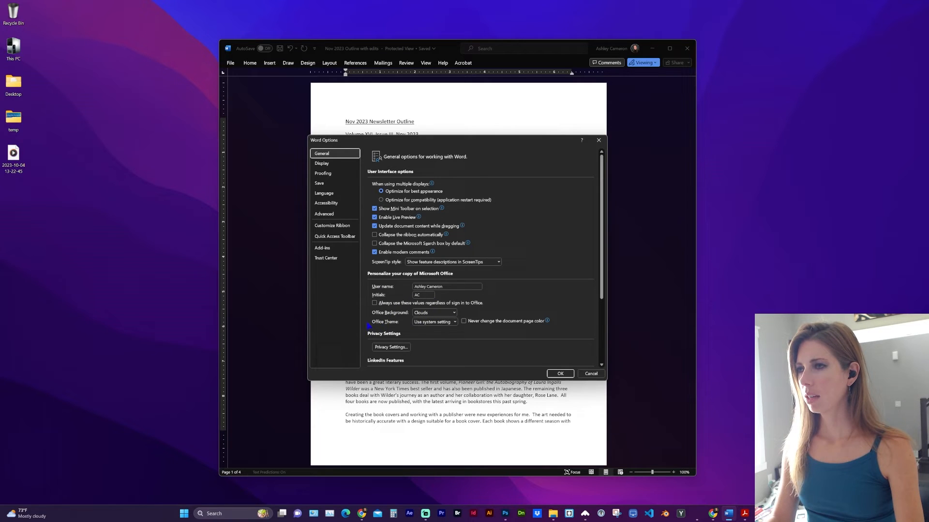
Check 'Never change the document page color' beside Office Theme in Word Options General.
click(452, 321)
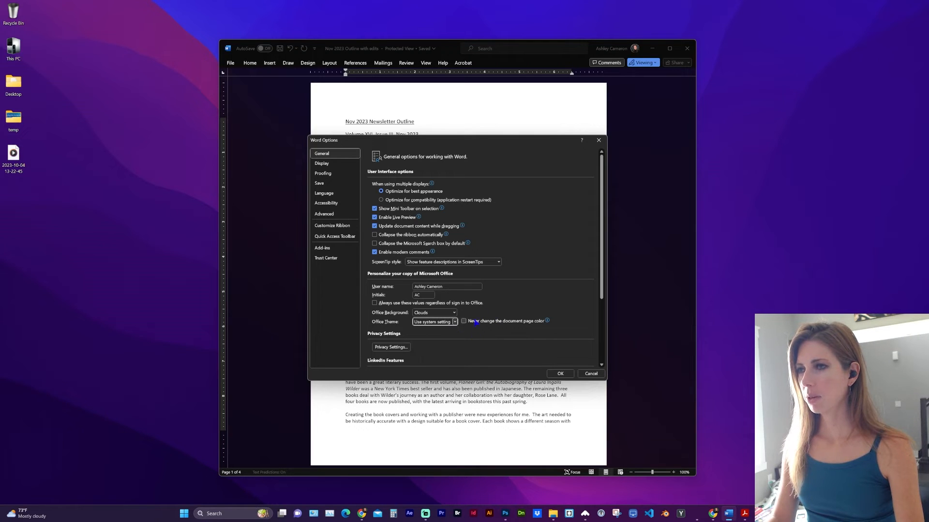
click(464, 321)
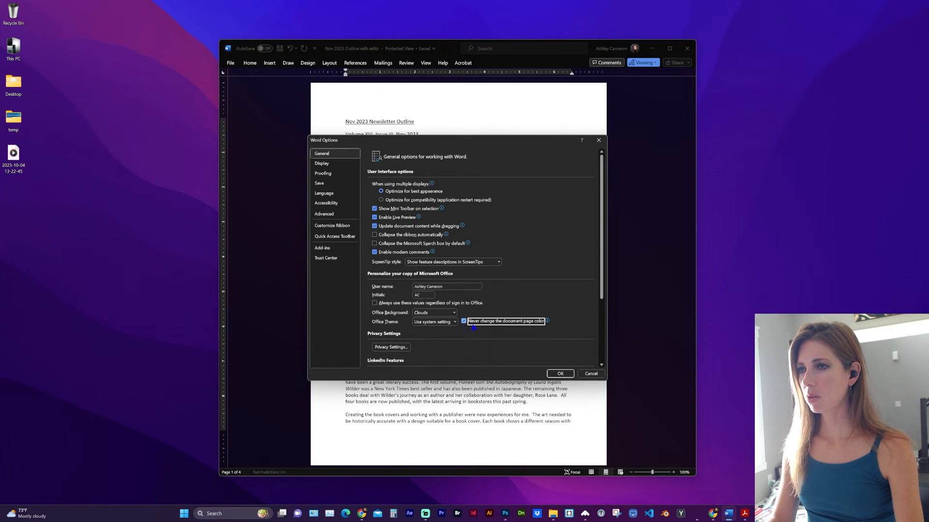